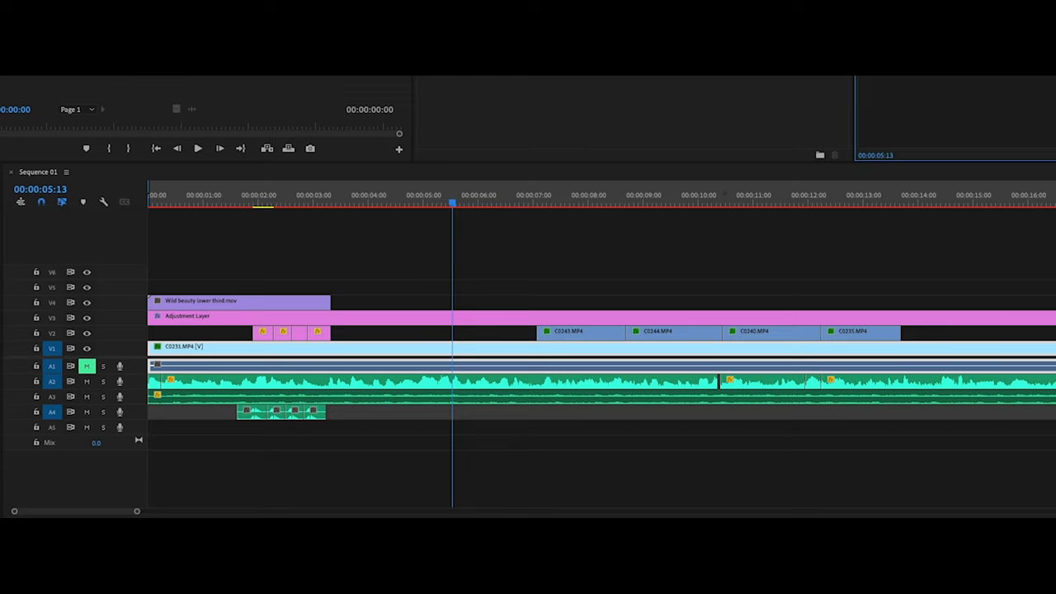
# Render the full sequence timeline with Sequence > Render In to Out.
pyautogui.click(430, 202)
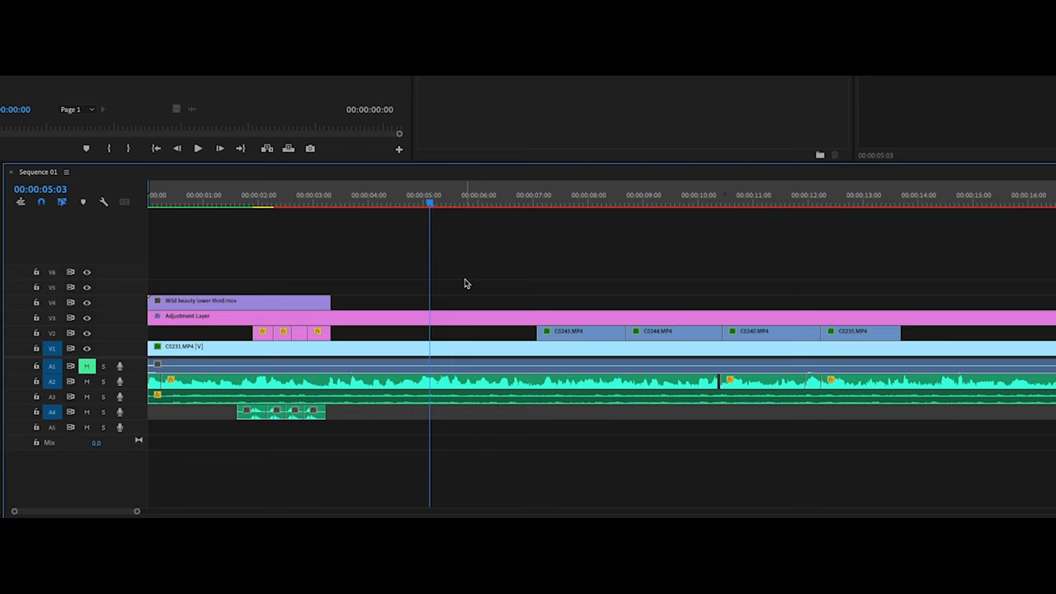
pyautogui.moveTo(281, 249)
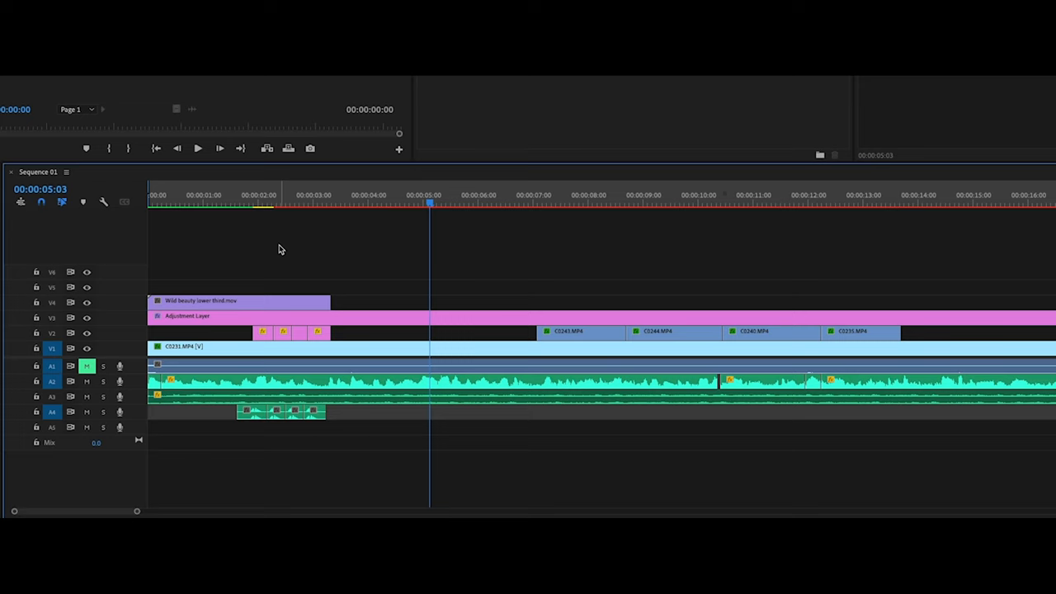
pyautogui.click(209, 95)
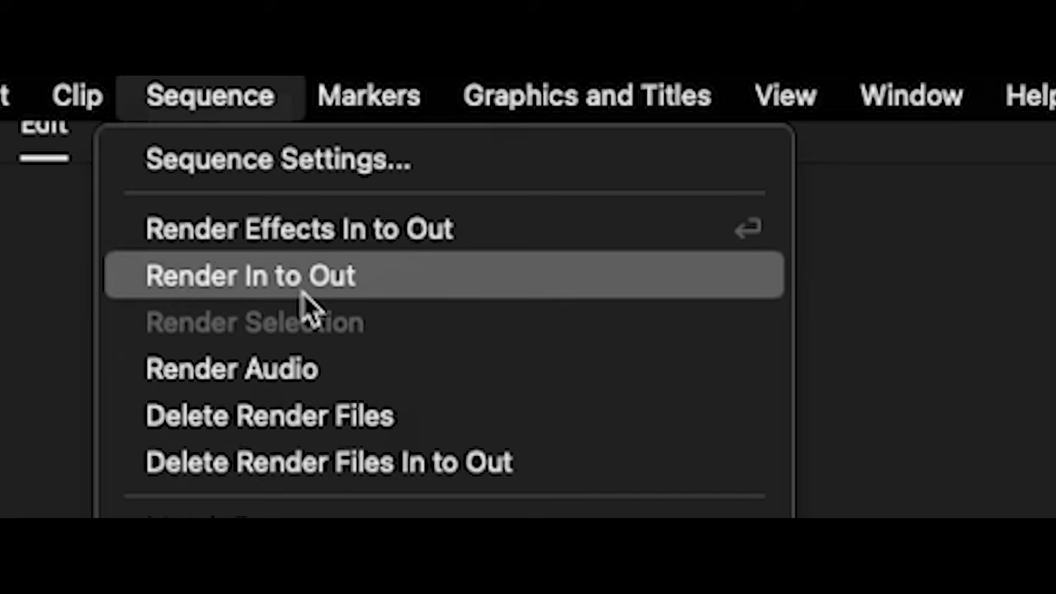
pyautogui.moveTo(479, 229)
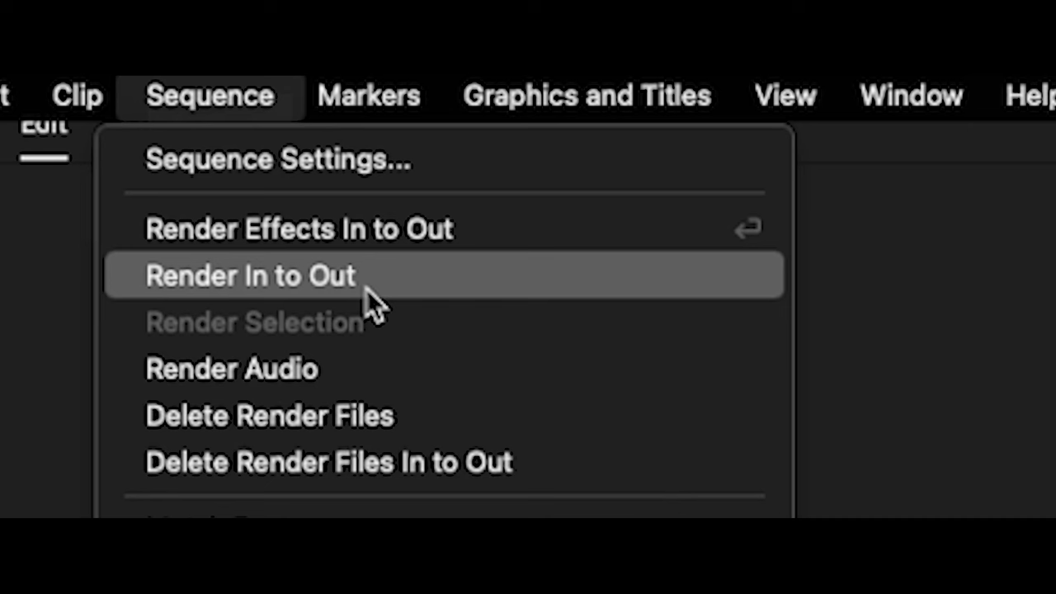
pyautogui.click(250, 274)
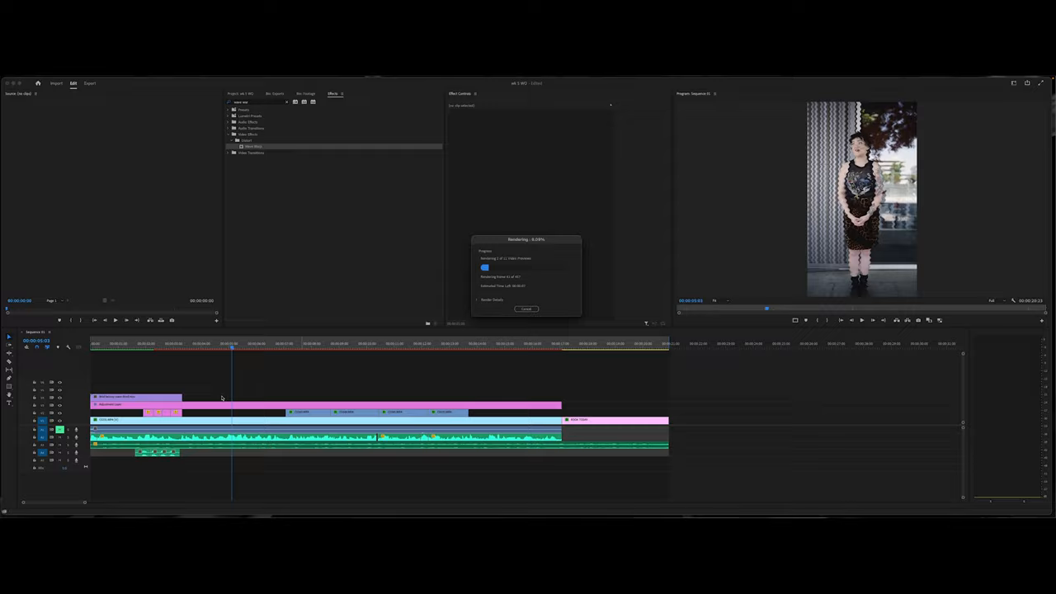